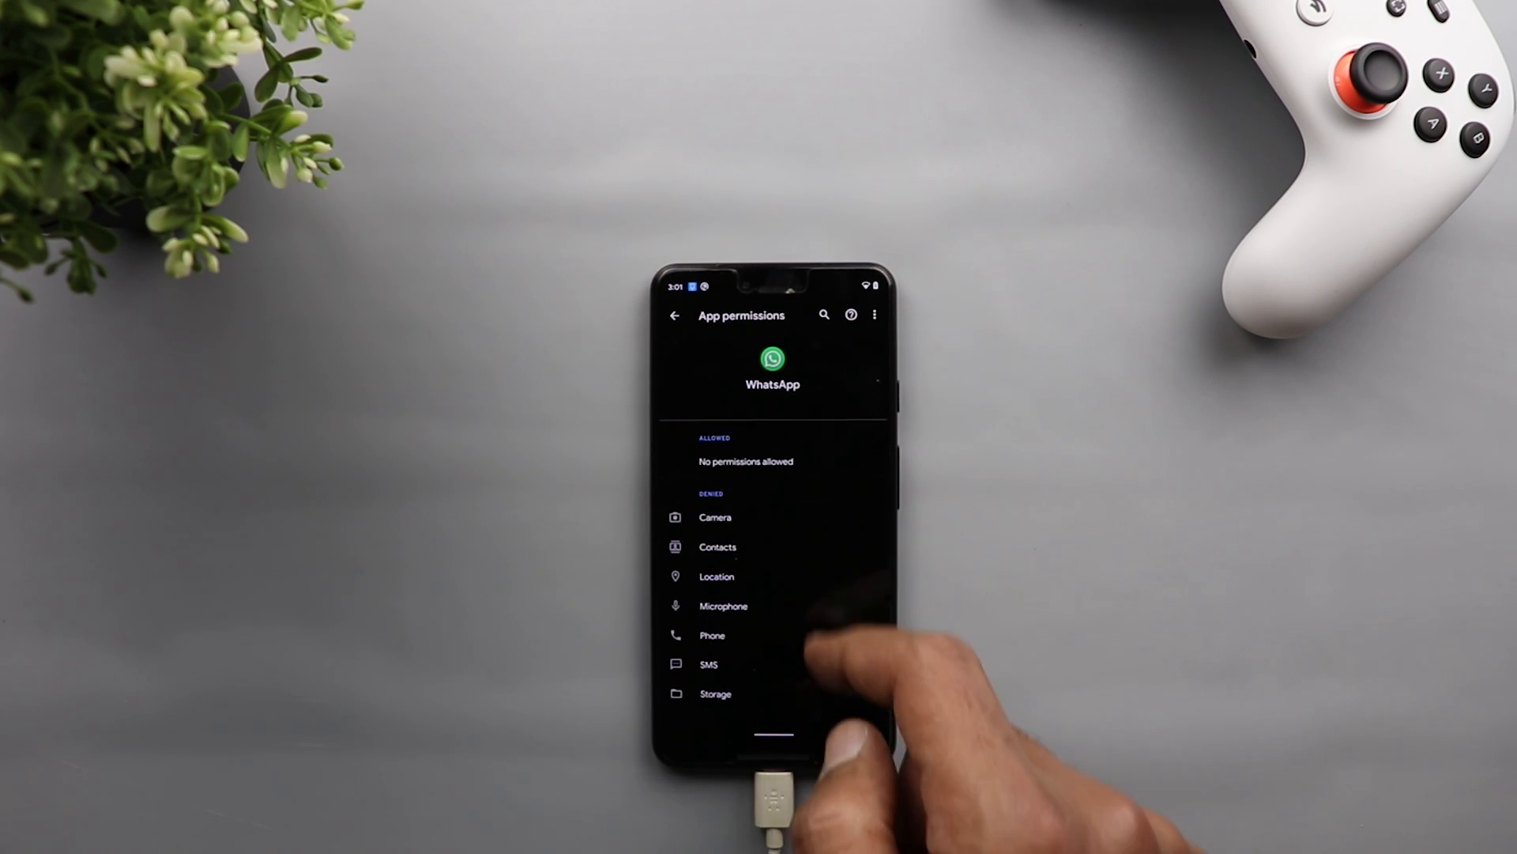
Step: Continue past the App permissions screen toward WhatsApp profile info
left_click(716, 692)
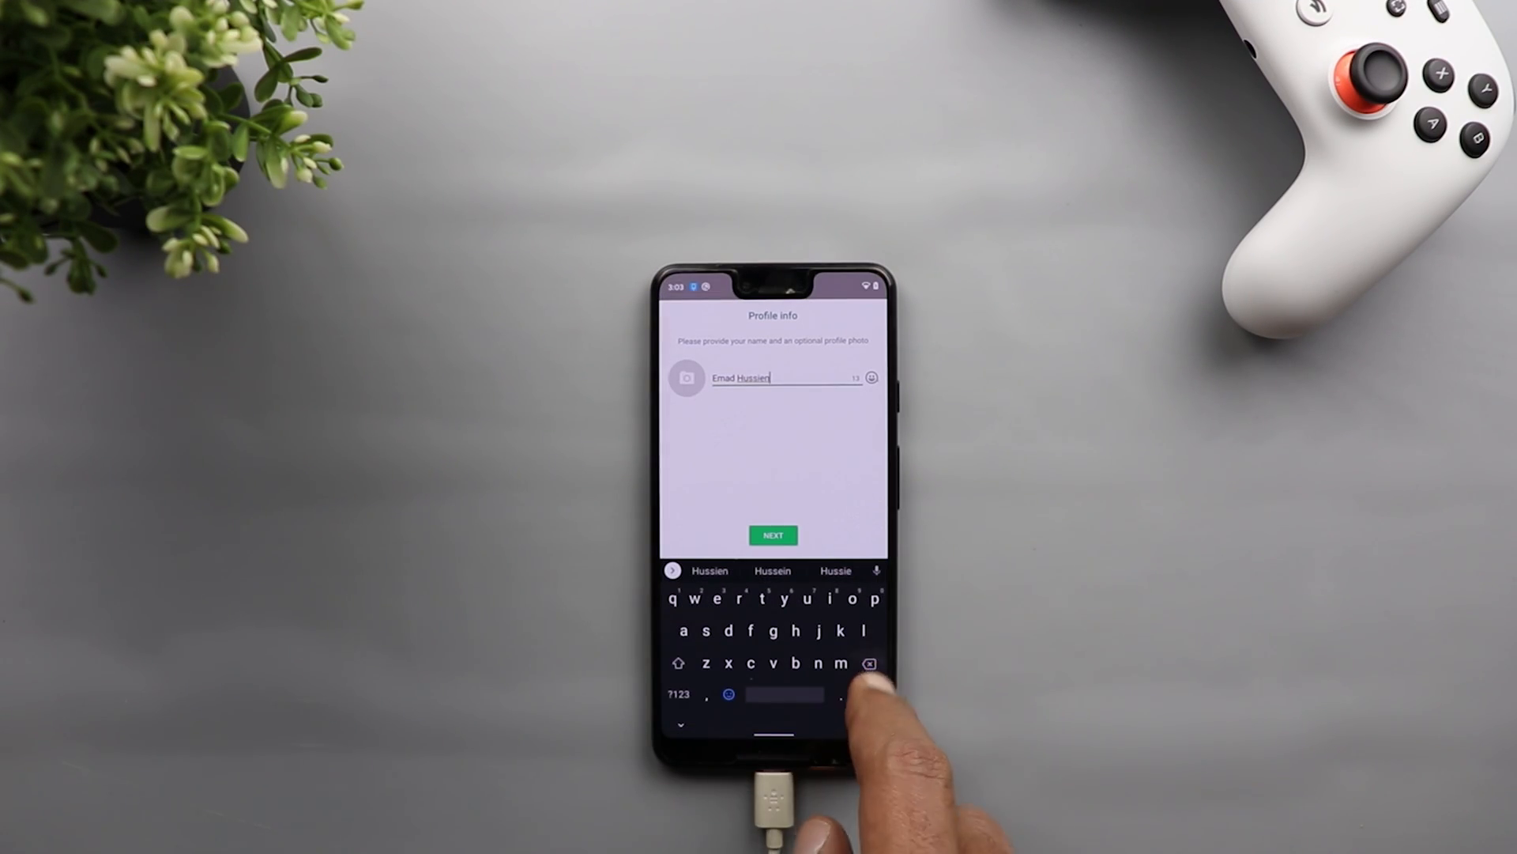
Step: Confirm the profile name with NEXT and read through the dr.fone transfer guide
left_click(773, 535)
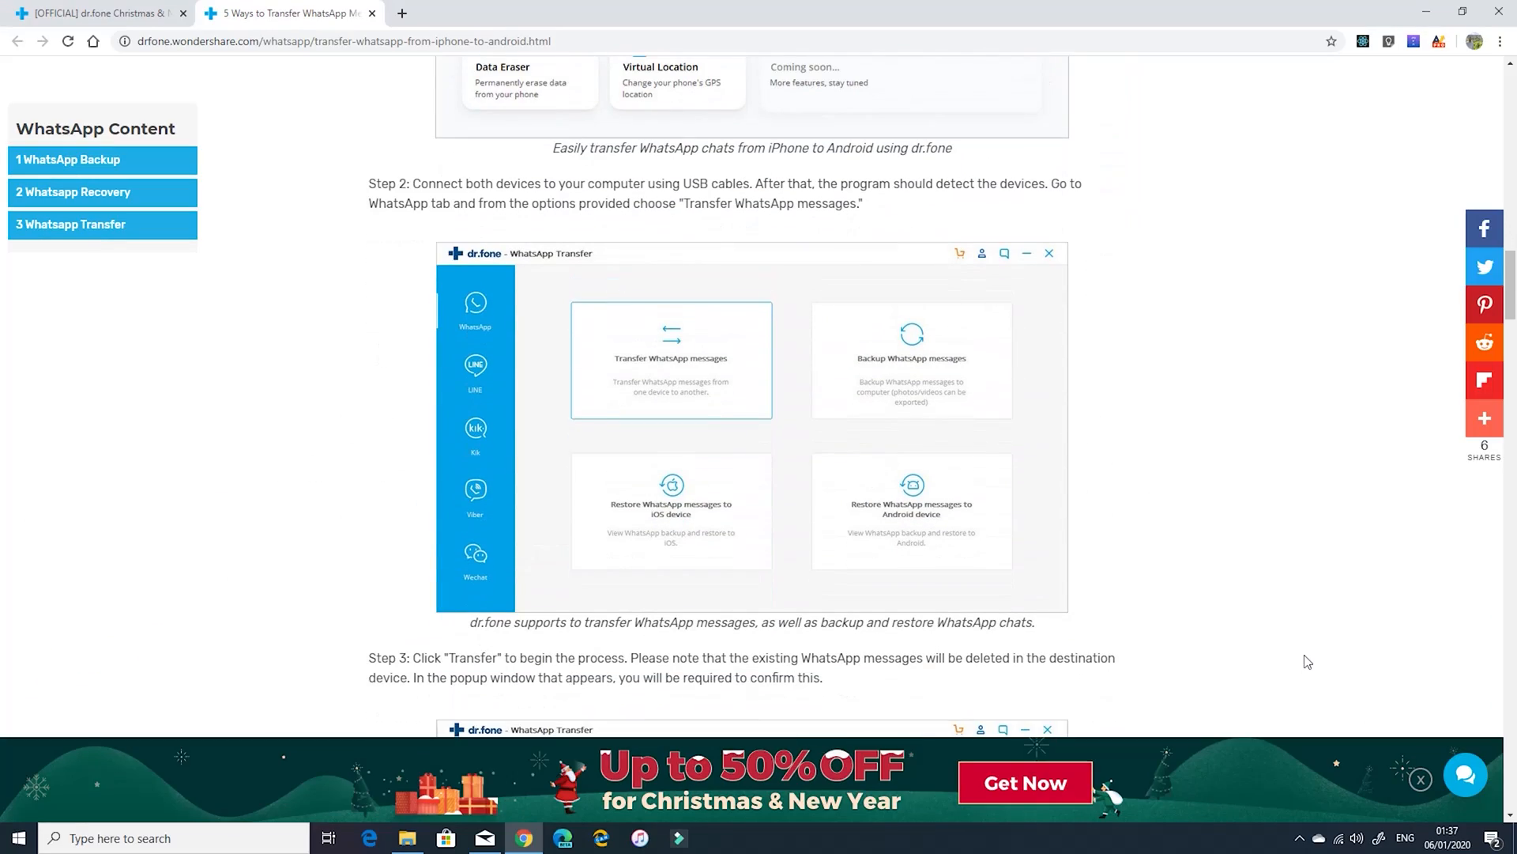
scroll("down", 3)
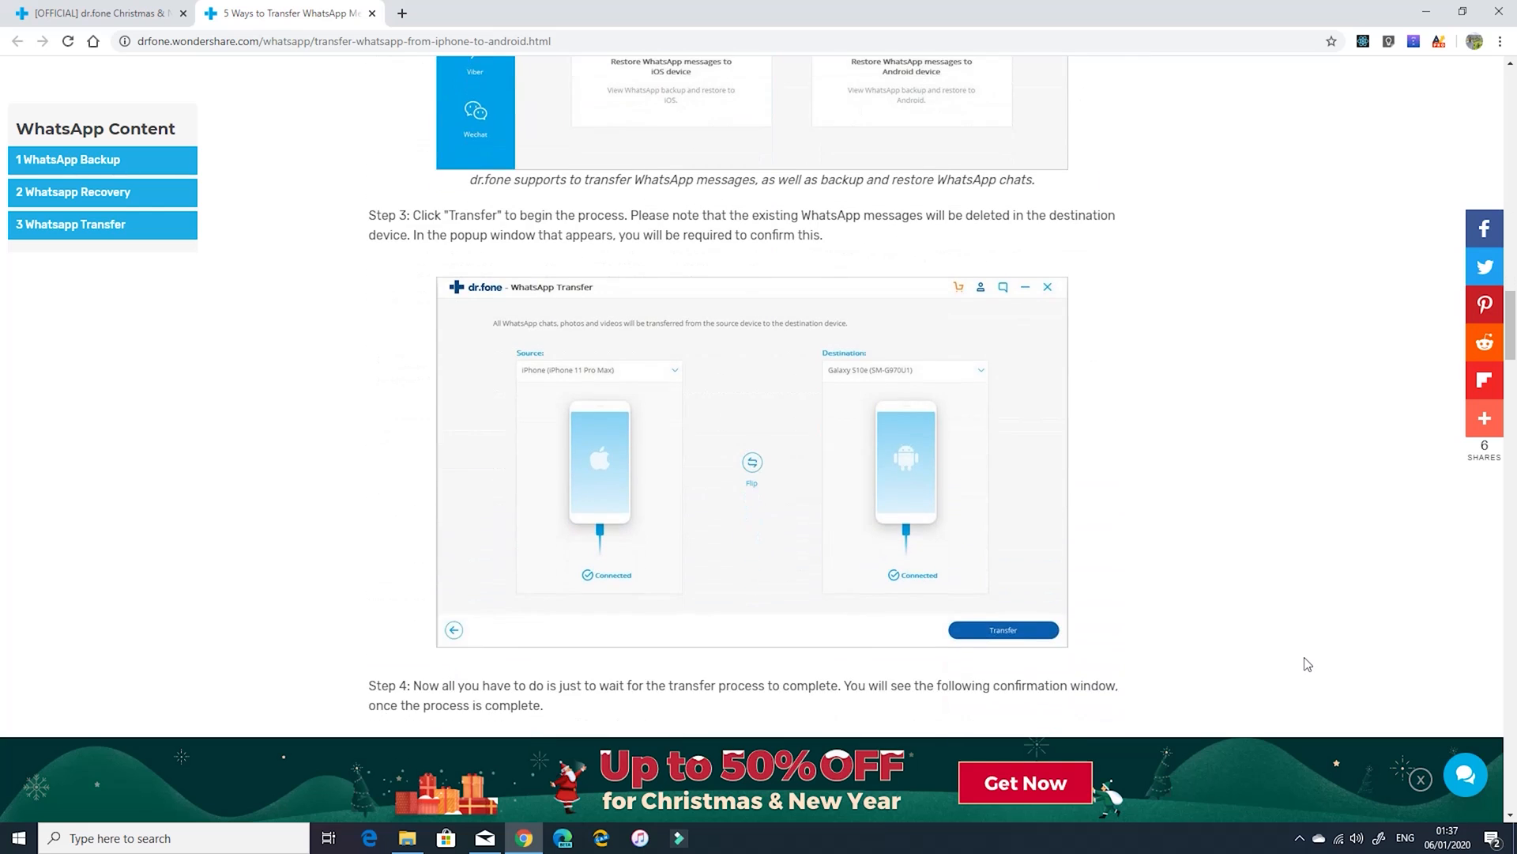
scroll("down", 3)
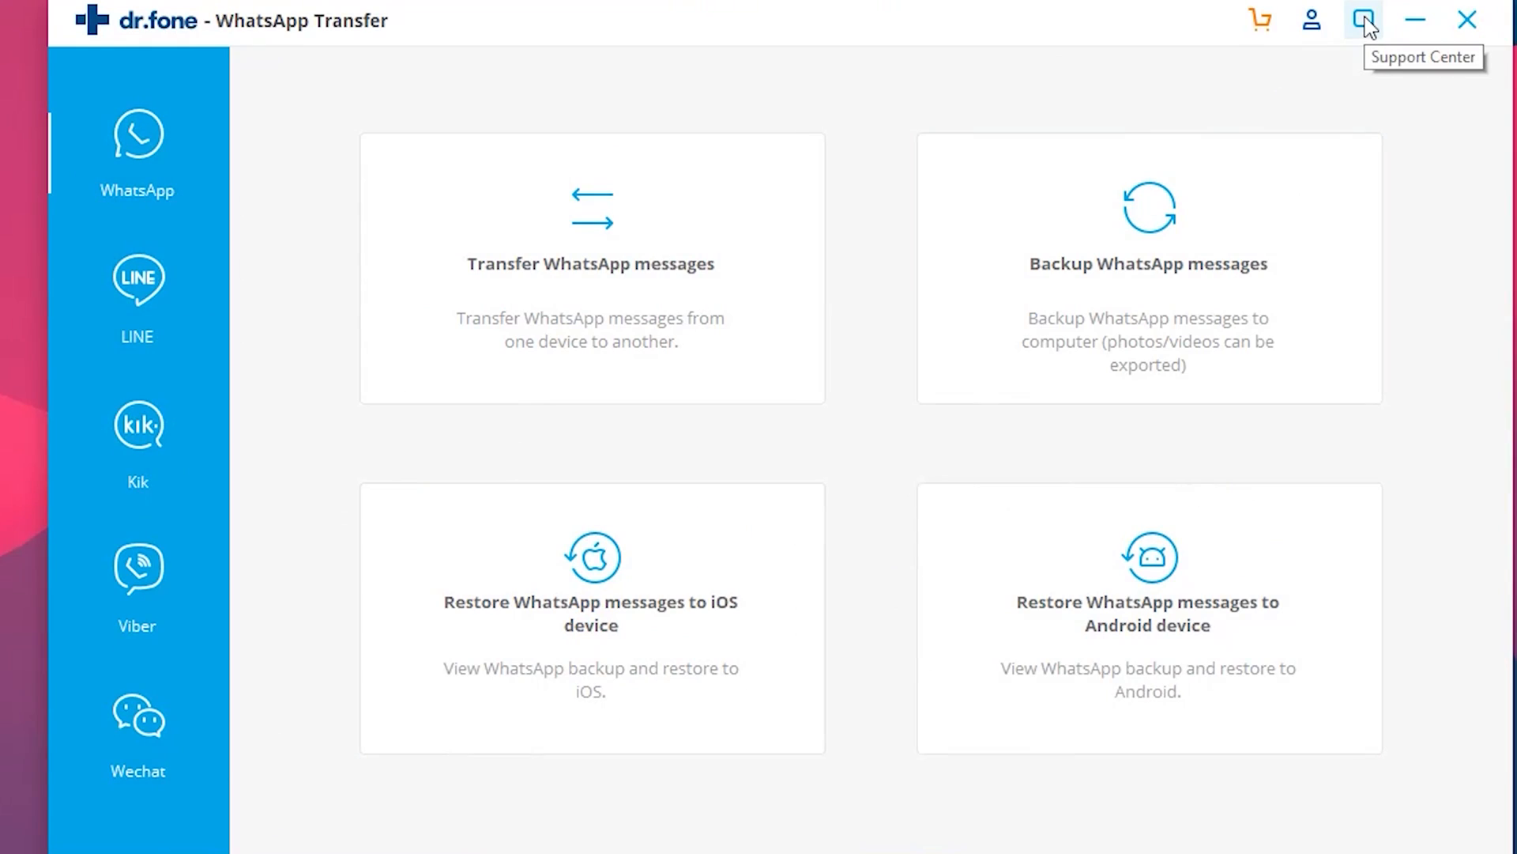
Step: Show the dr.fone Support panel from the Support Center icon in the title bar
left_click(1364, 19)
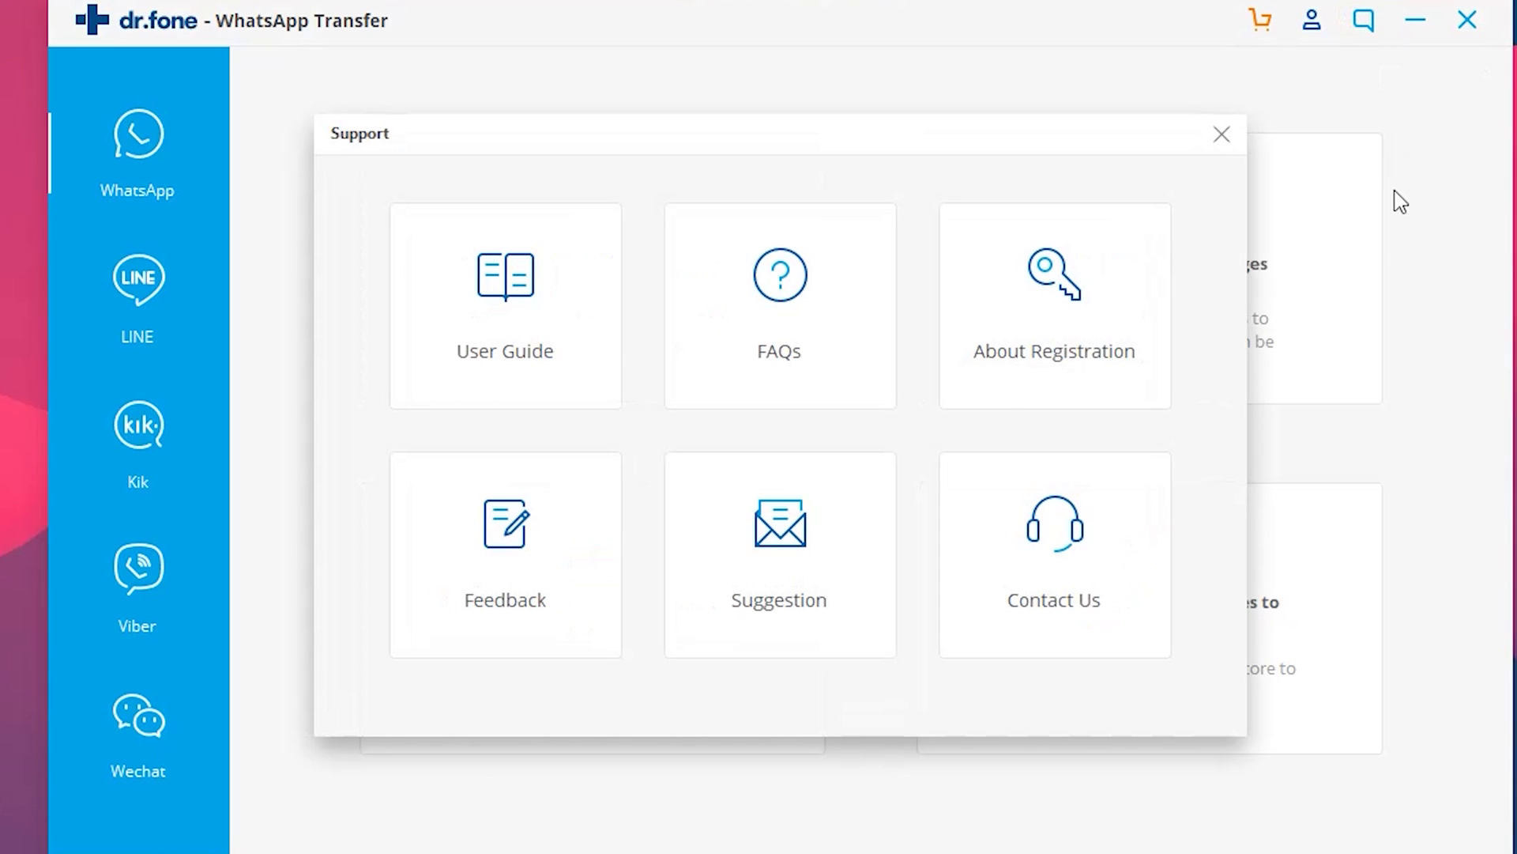
mouse_move(527, 441)
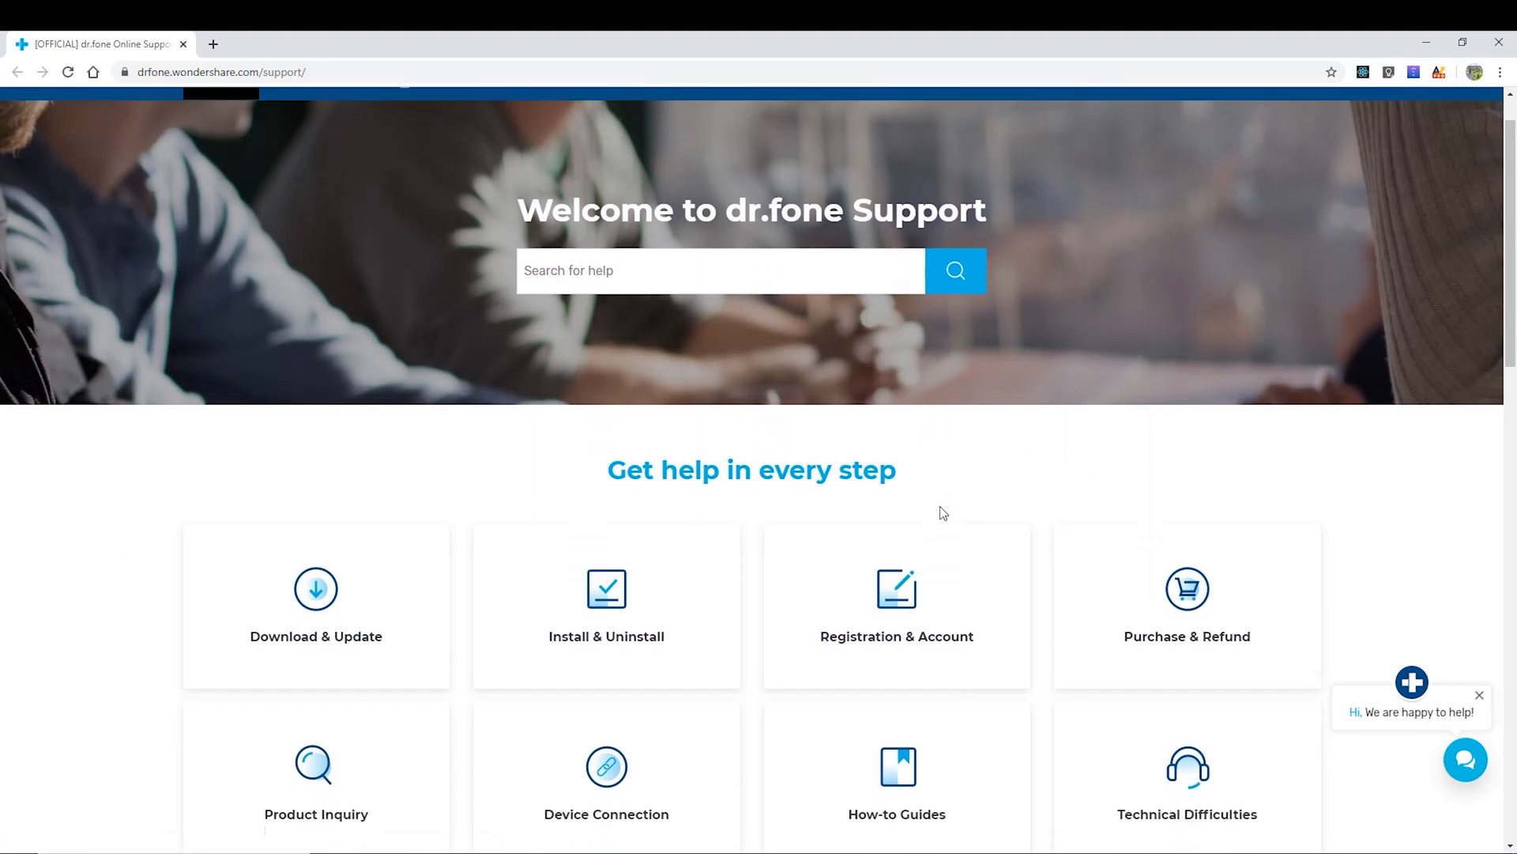
scroll("down", 3)
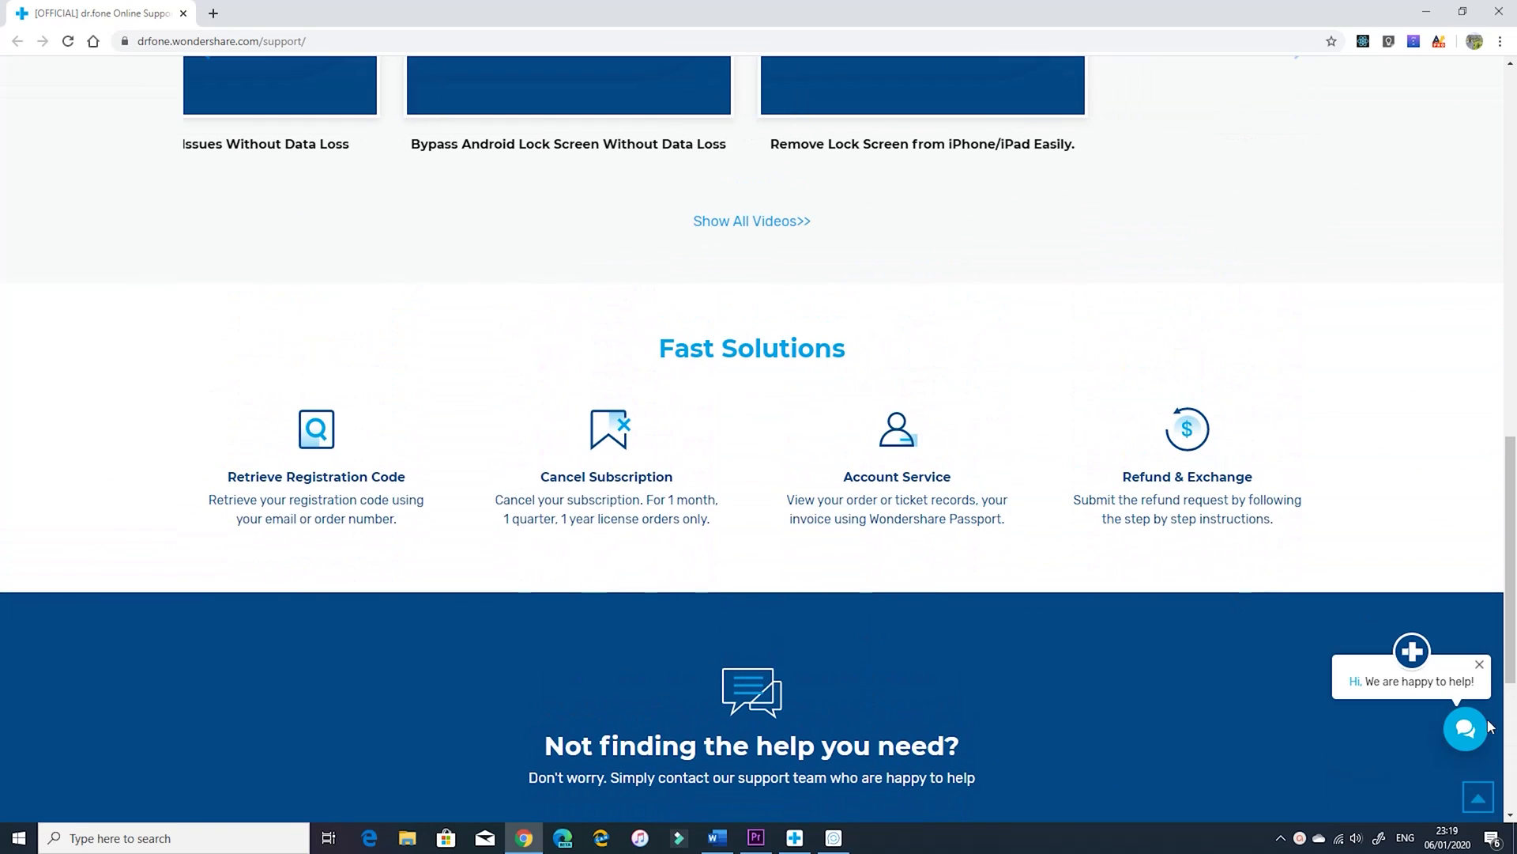
left_click(1465, 727)
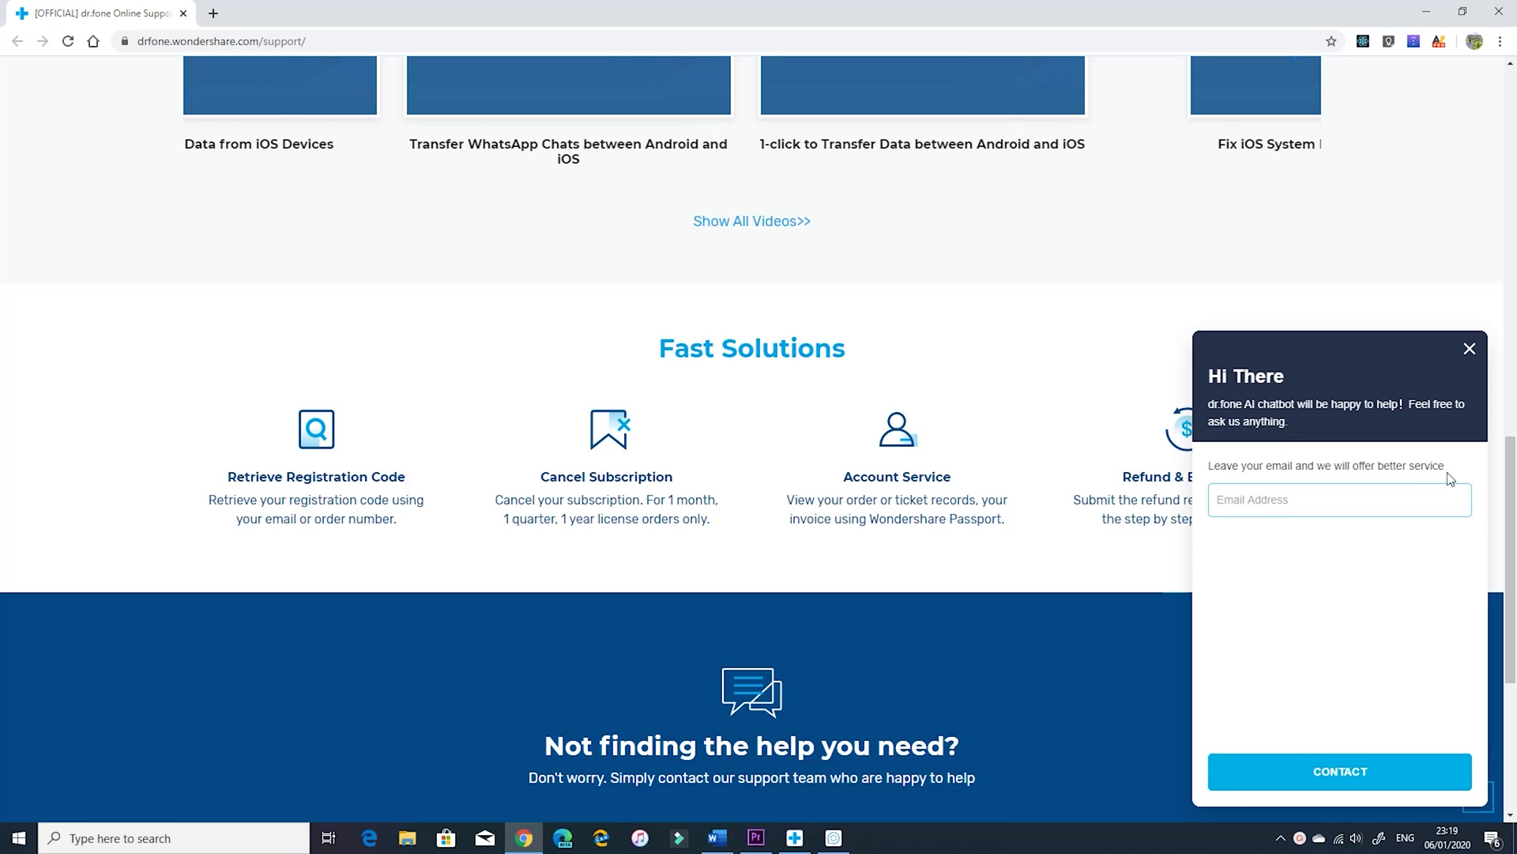
mouse_move(1470, 347)
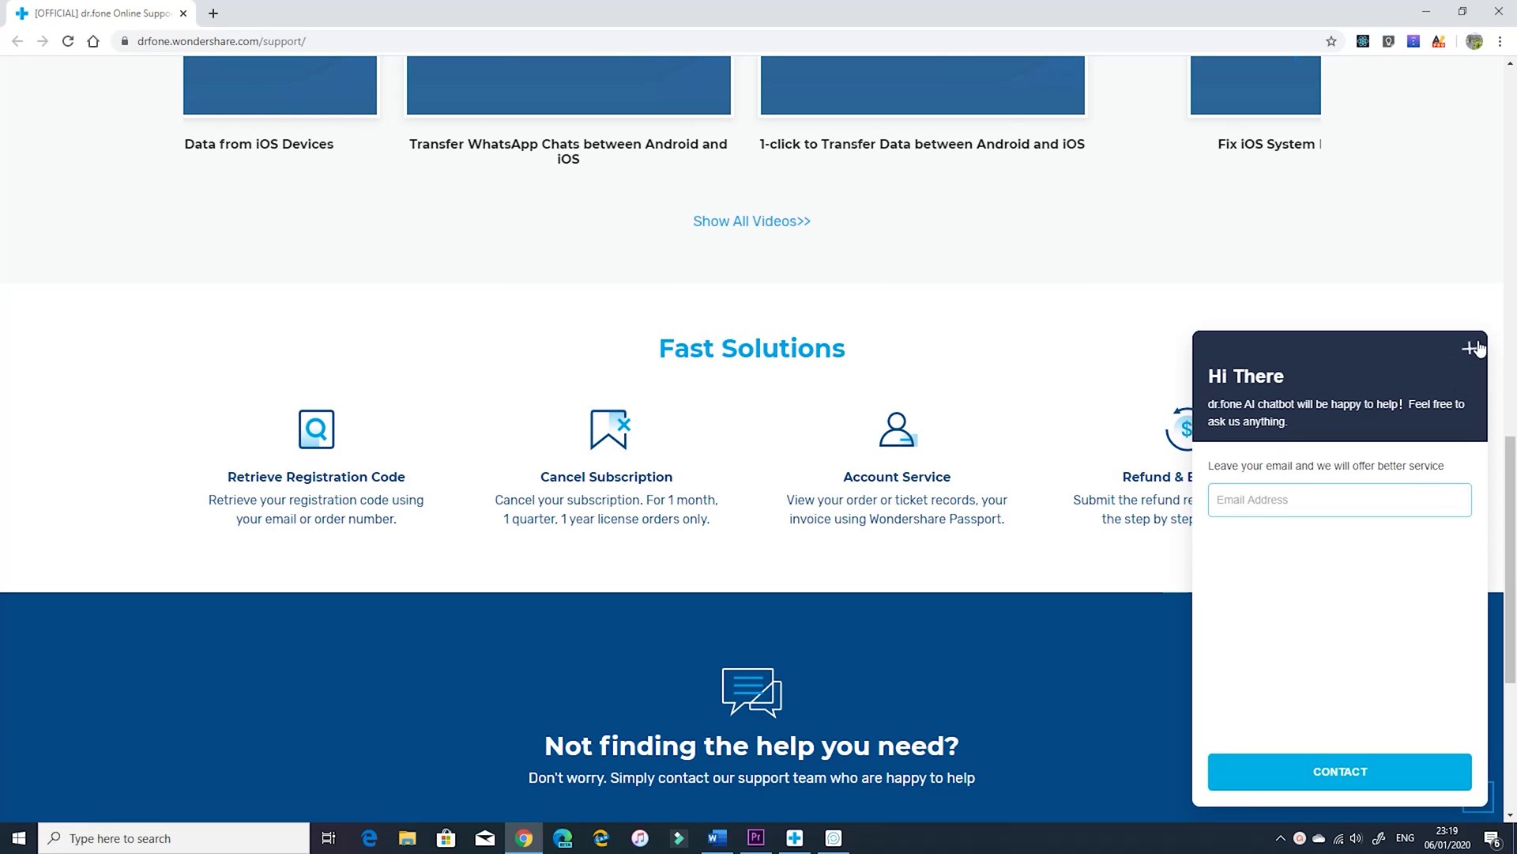
left_click(1470, 347)
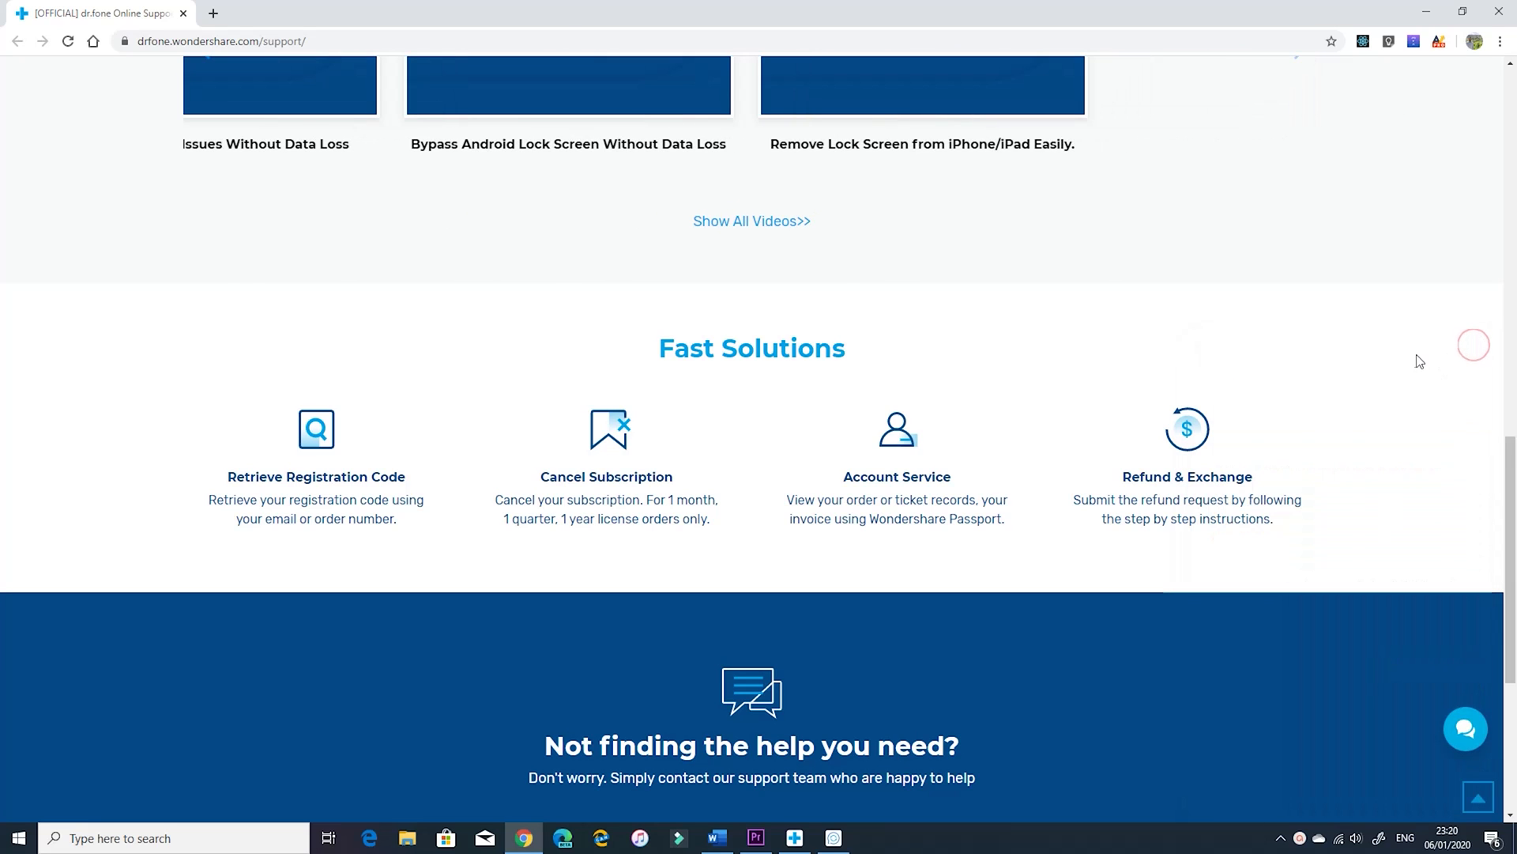